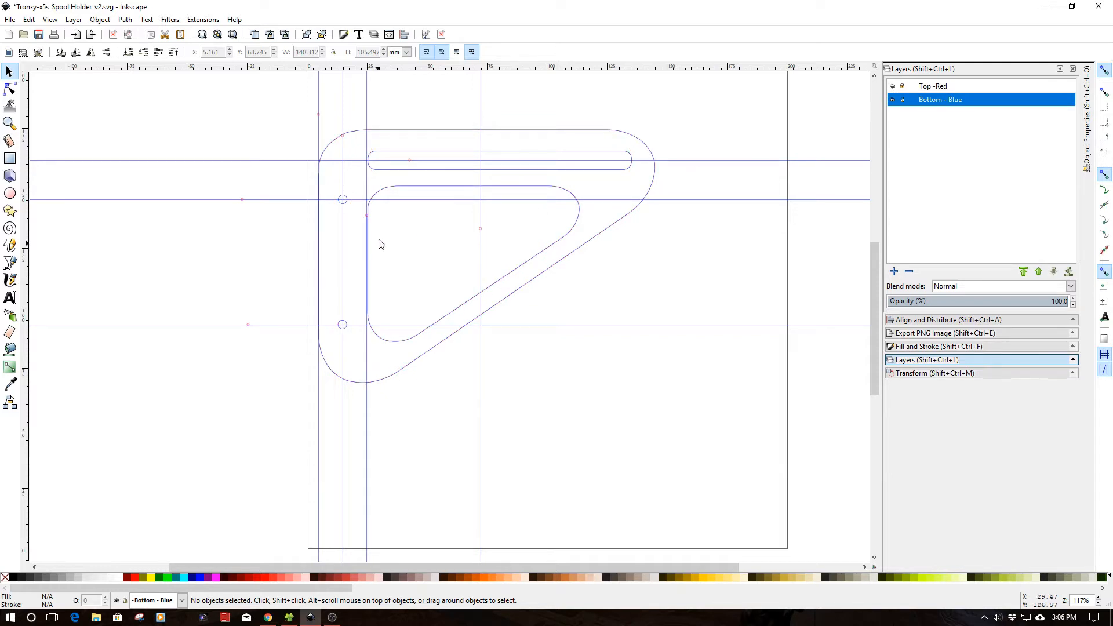
# Make Top - Red the current layer in the Layers dialog
pyautogui.click(933, 85)
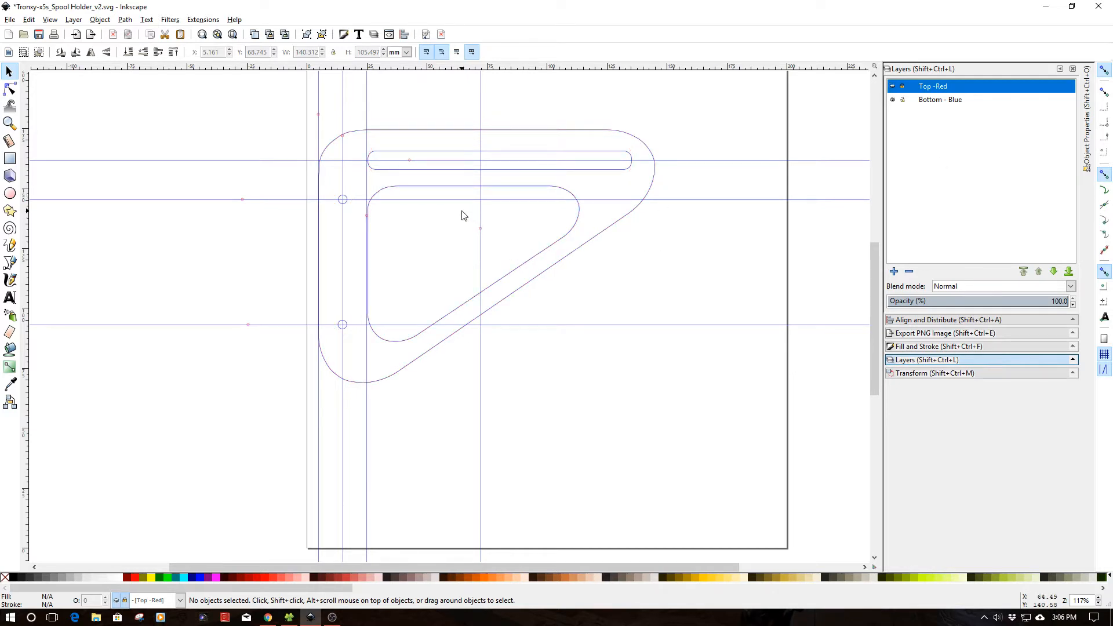
pyautogui.moveTo(463, 175)
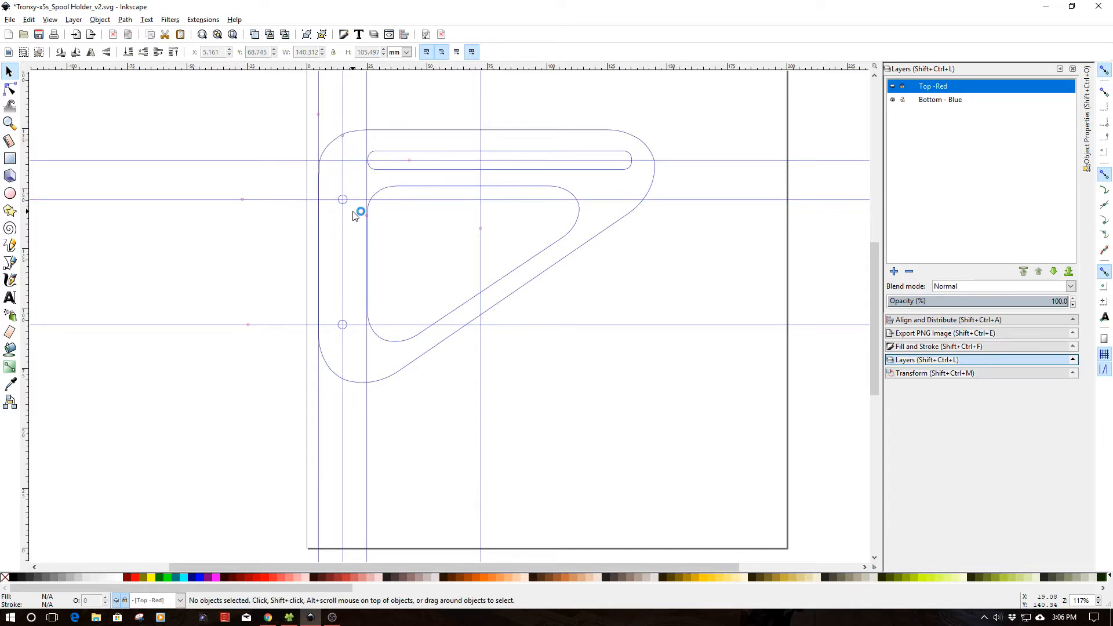
pyautogui.moveTo(375, 207)
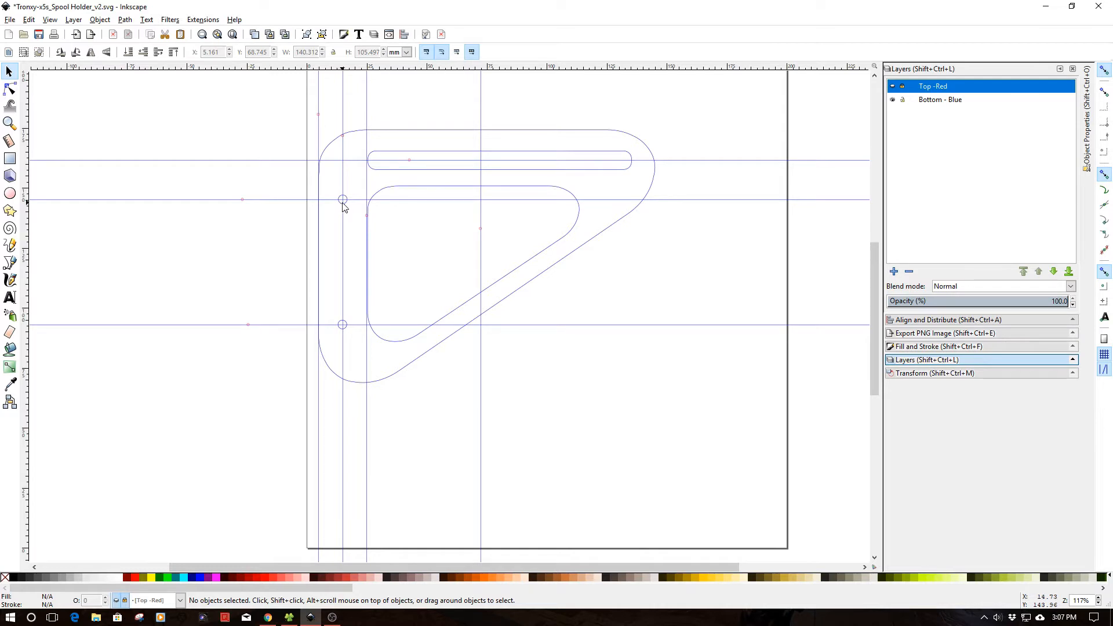
pyautogui.moveTo(320, 223)
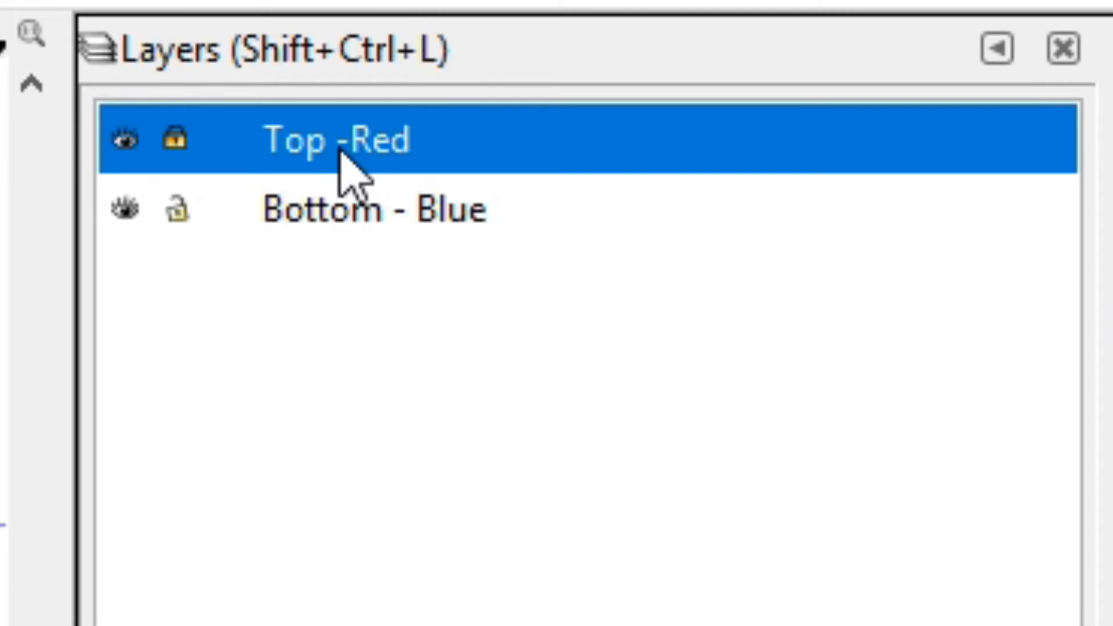
pyautogui.moveTo(309, 309)
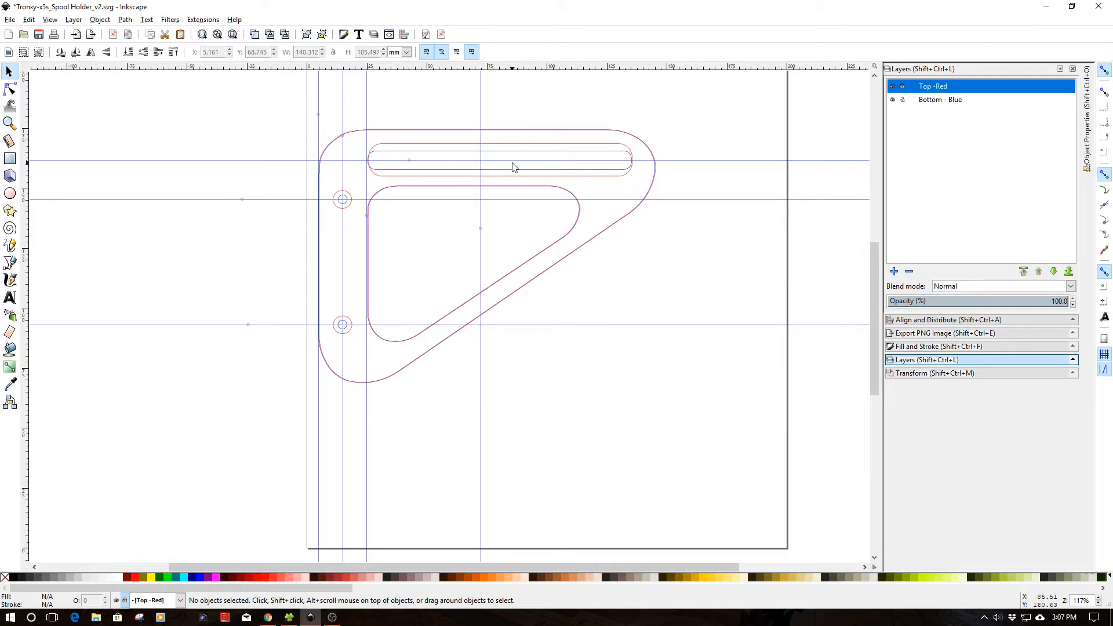
pyautogui.moveTo(538, 194)
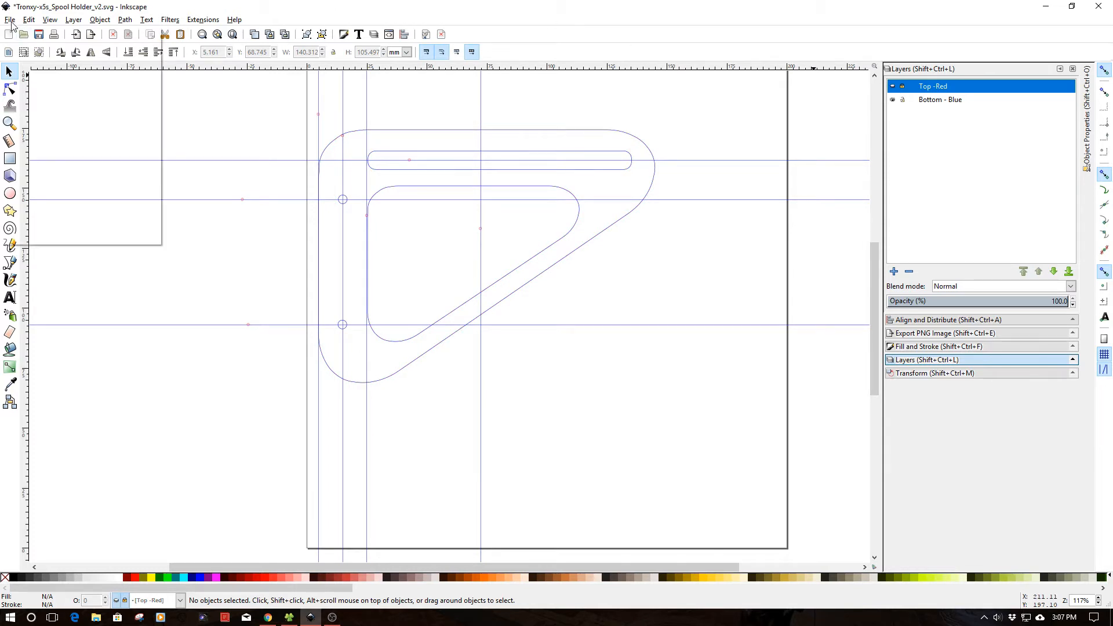
# Bring up the File menu while working on the Top - Red layer
pyautogui.click(11, 20)
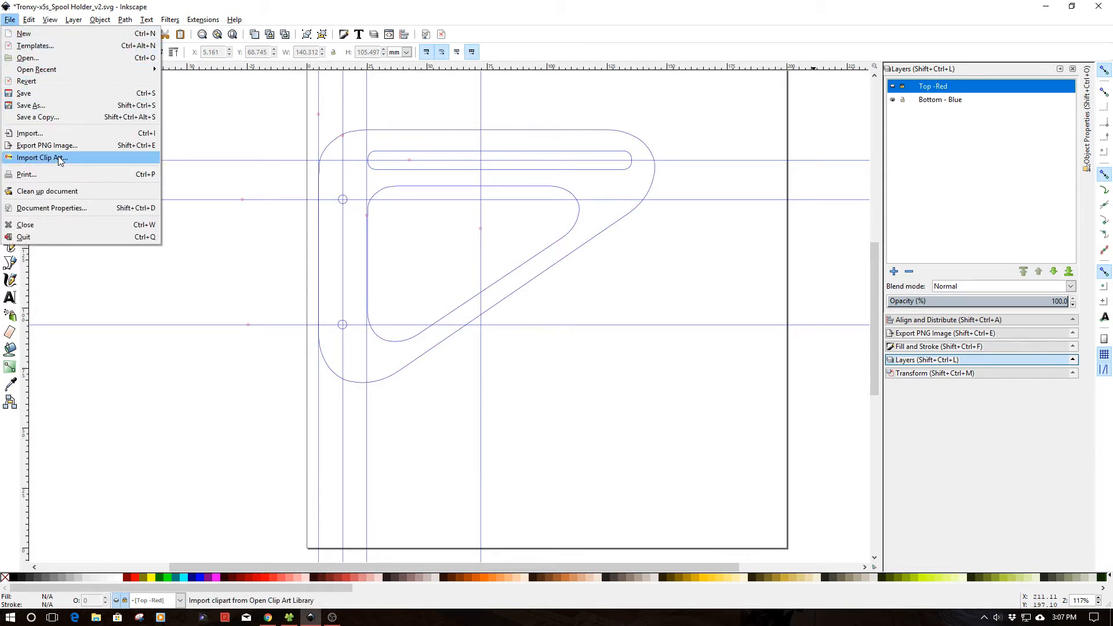
pyautogui.moveTo(38, 117)
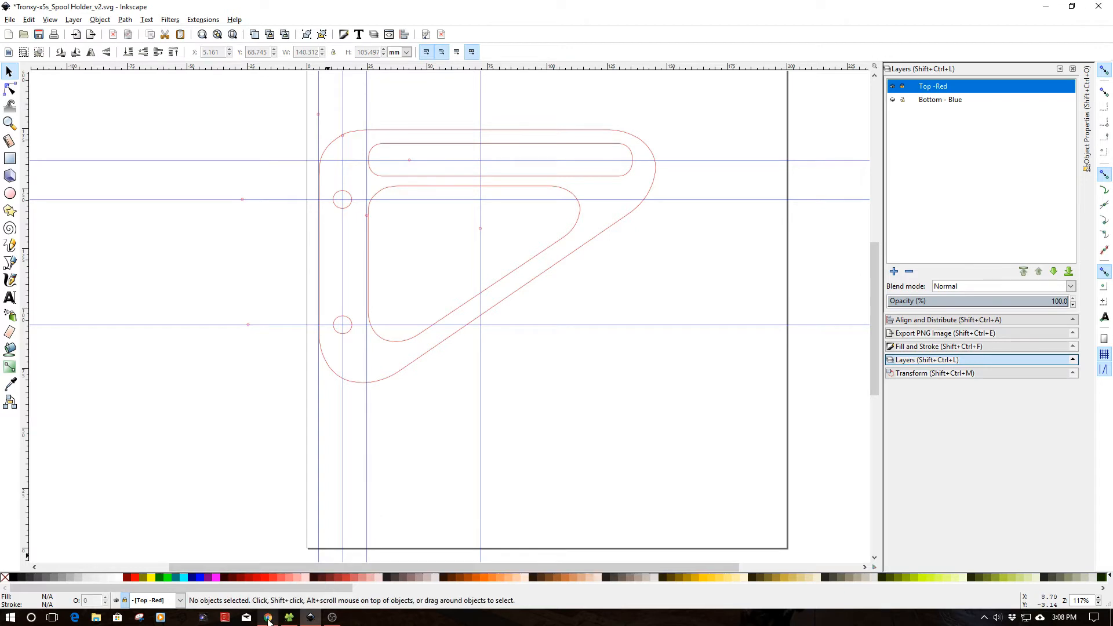
# Switch to the Tinkercad Tronxy X5S Spool Holder v1 design in the browser
pyautogui.click(267, 617)
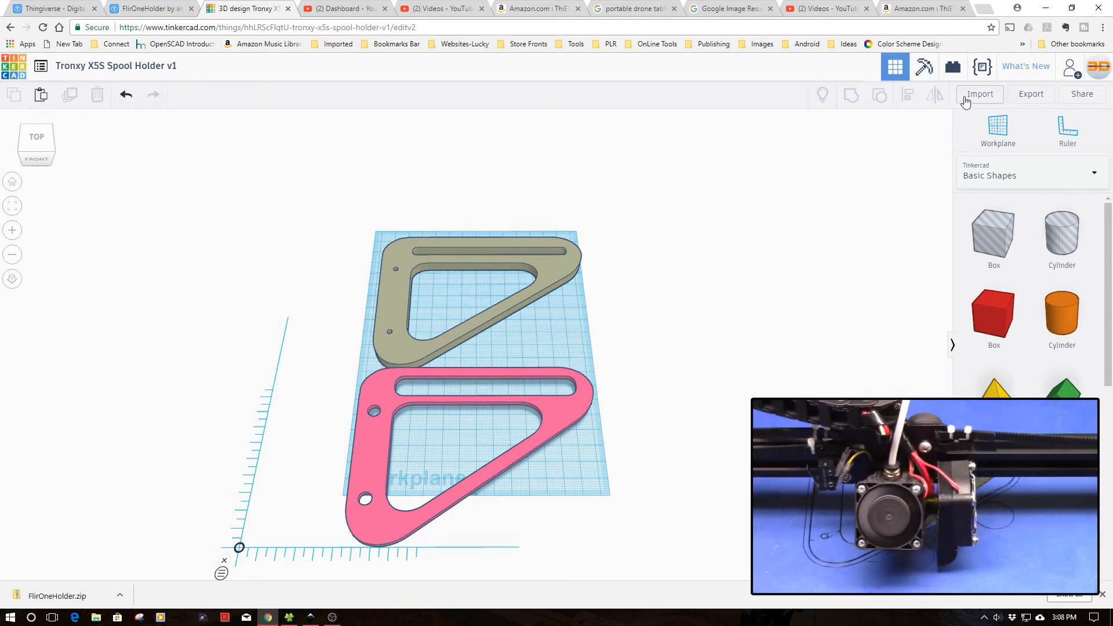
pyautogui.moveTo(565, 451)
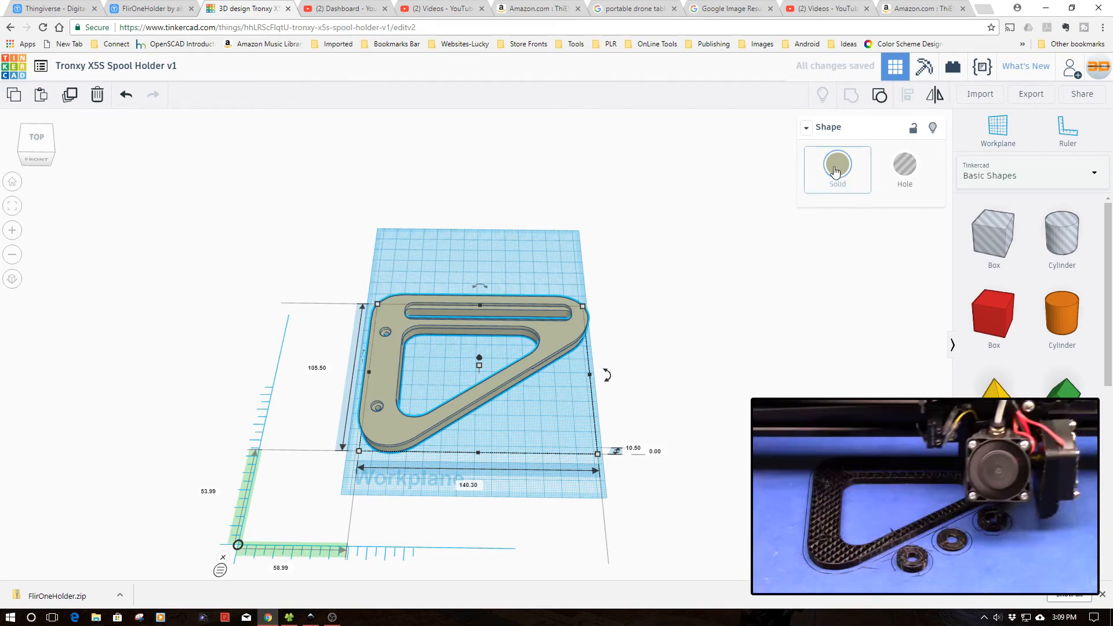
# Set the combined spool holder part's Solid colour to orange
pyautogui.click(837, 169)
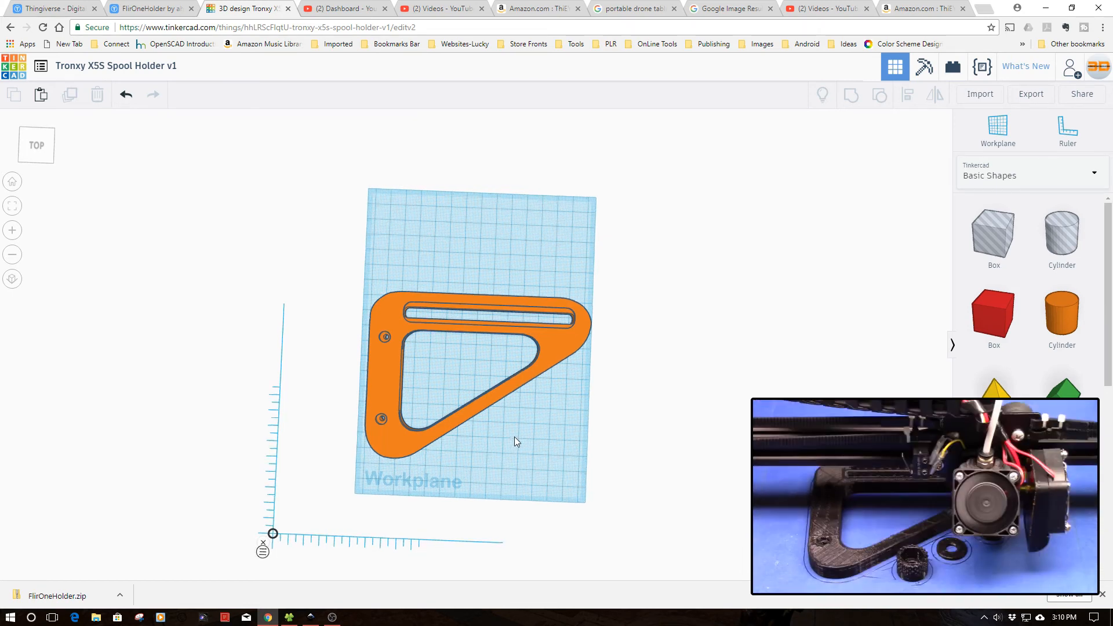
# Orbit the orange part, then switch back to the Inkscape spool holder drawing
pyautogui.moveTo(517, 442); pyautogui.dragTo(540, 409)
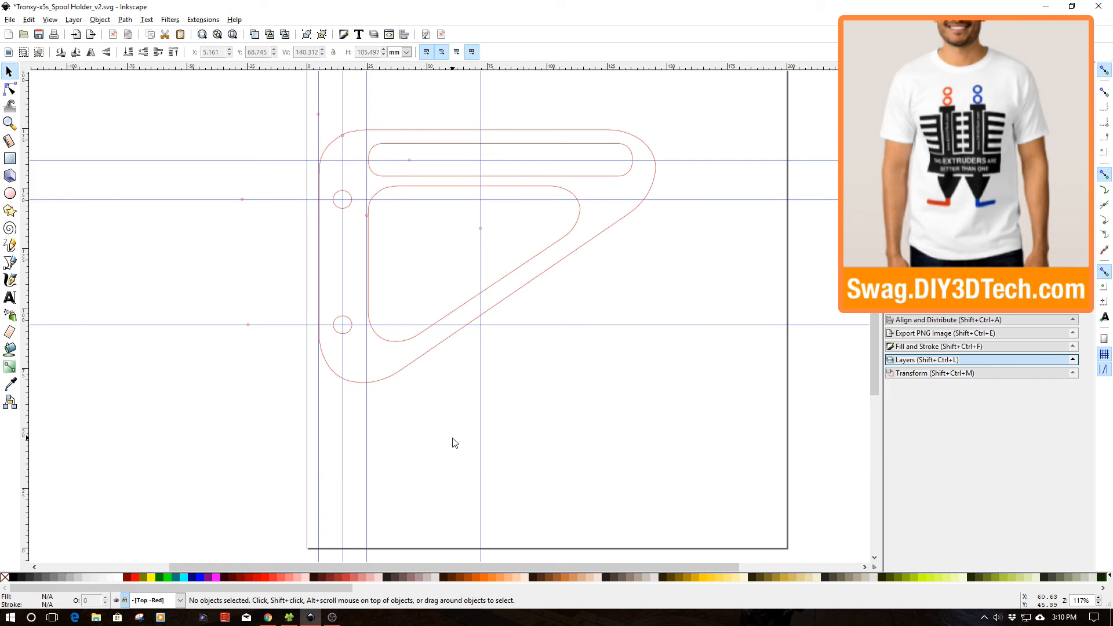
pyautogui.click(925, 360)
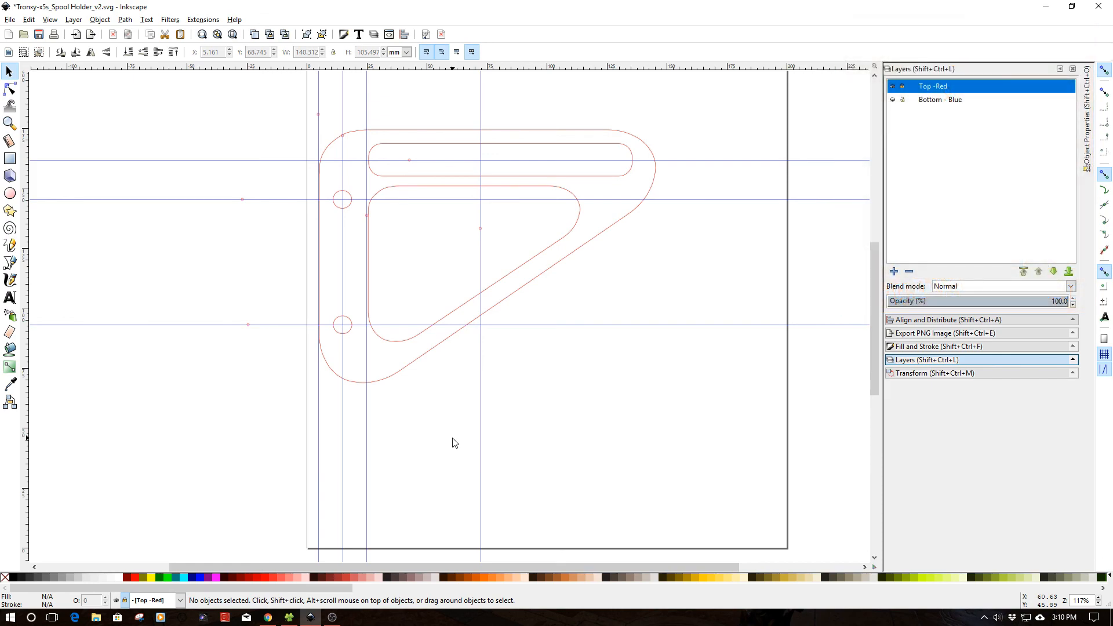